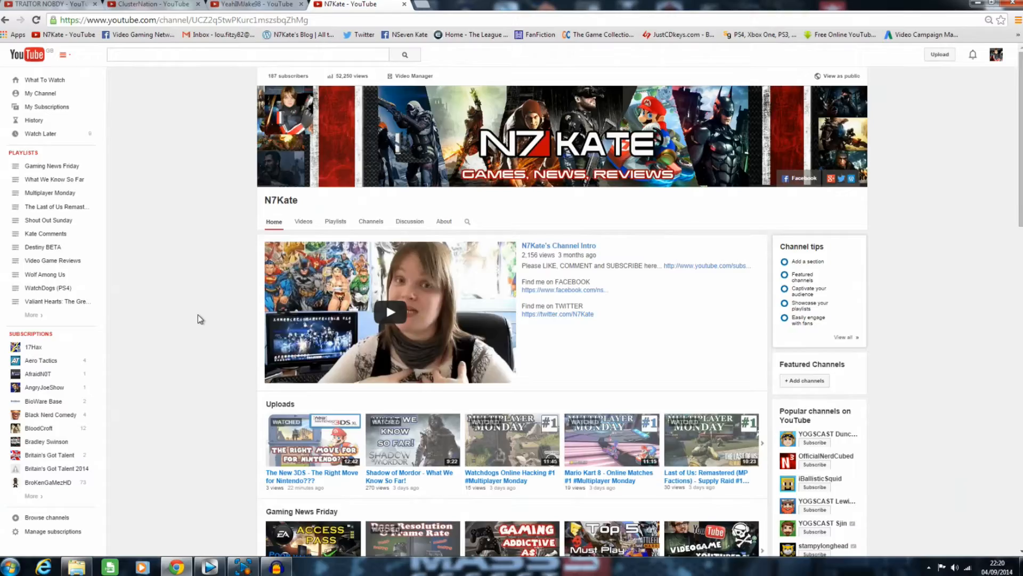
Scroll down the YeahIMJake98 channel page through its uploads, popular uploads and playlists
scroll("down", 3)
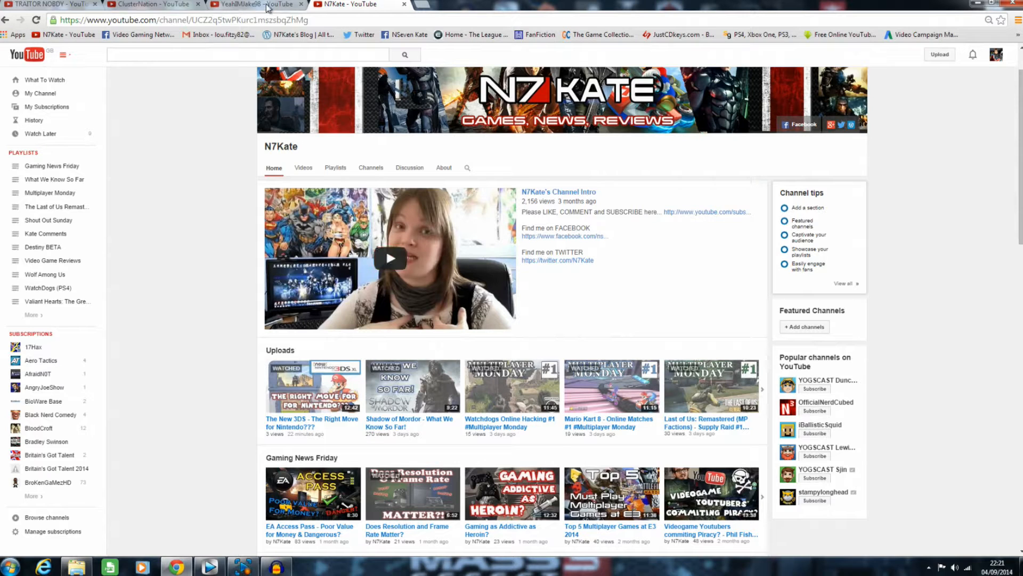
mouse_move(257, 4)
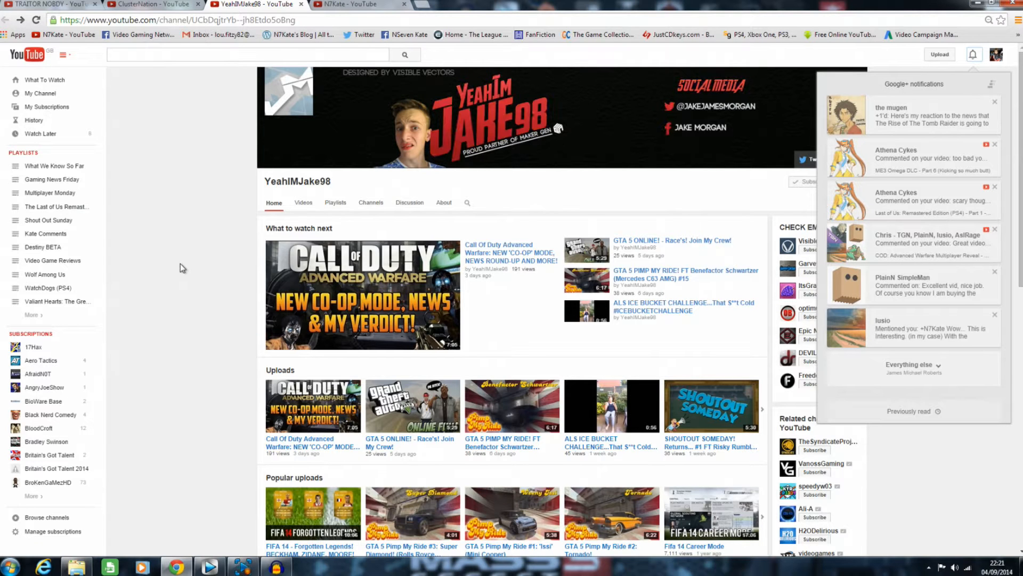
scroll("down", 3)
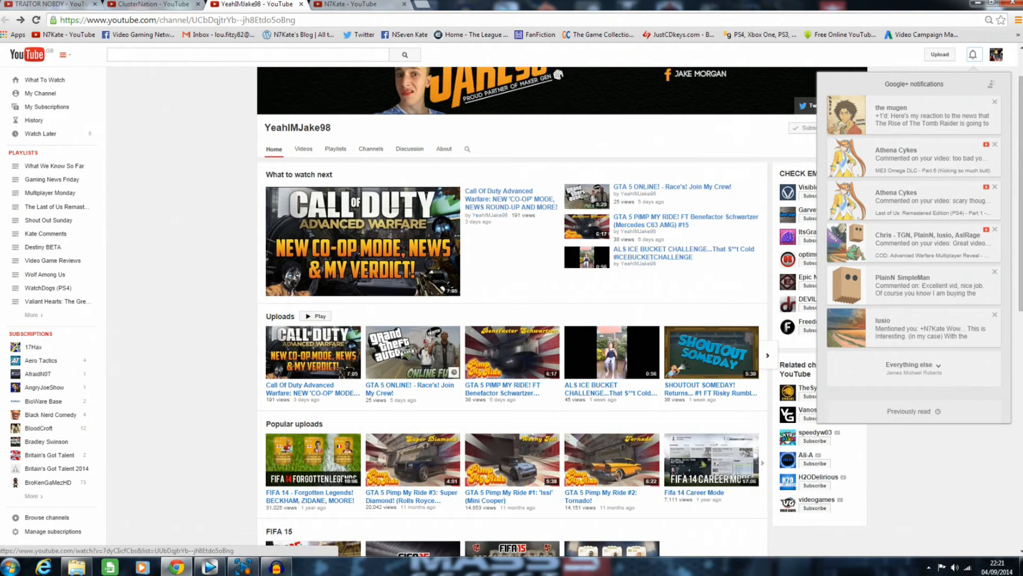
scroll("down", 3)
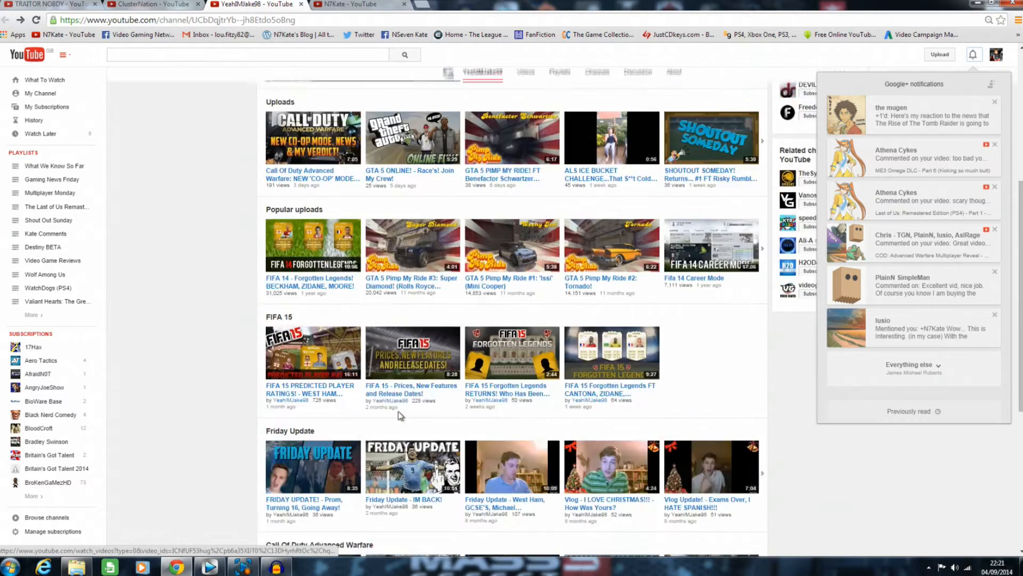
scroll("down", 3)
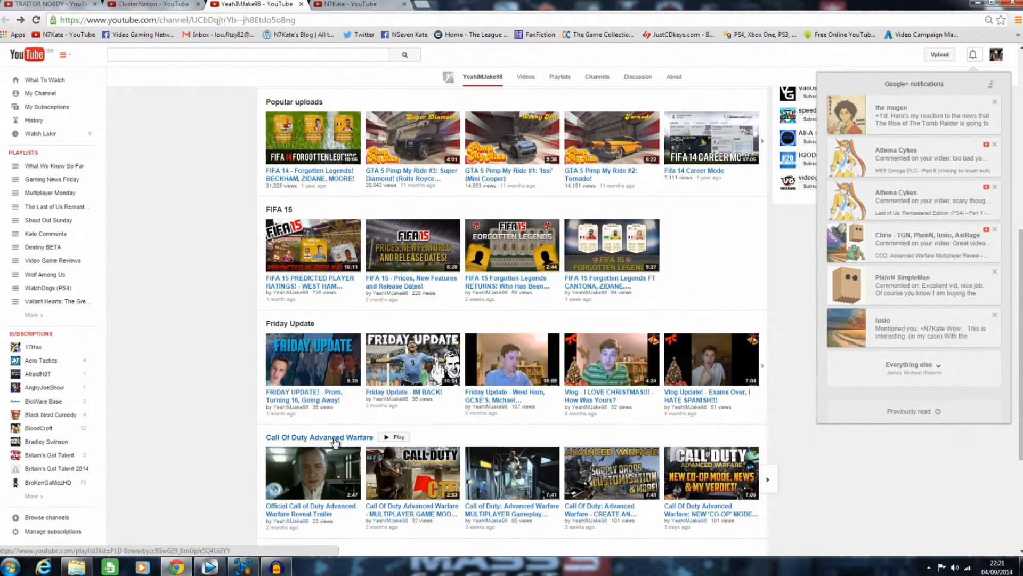
scroll("down", 3)
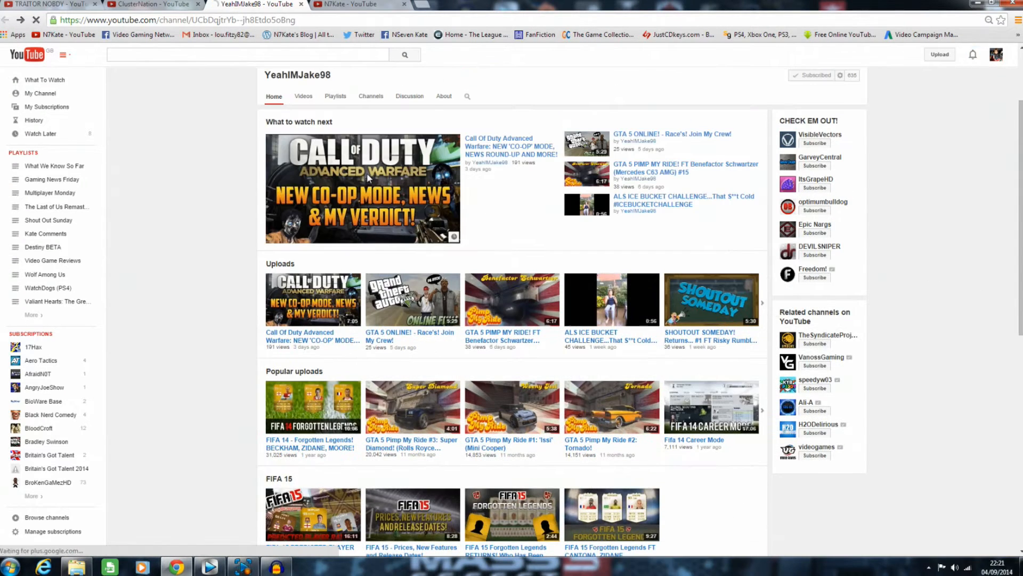
left_click(362, 190)
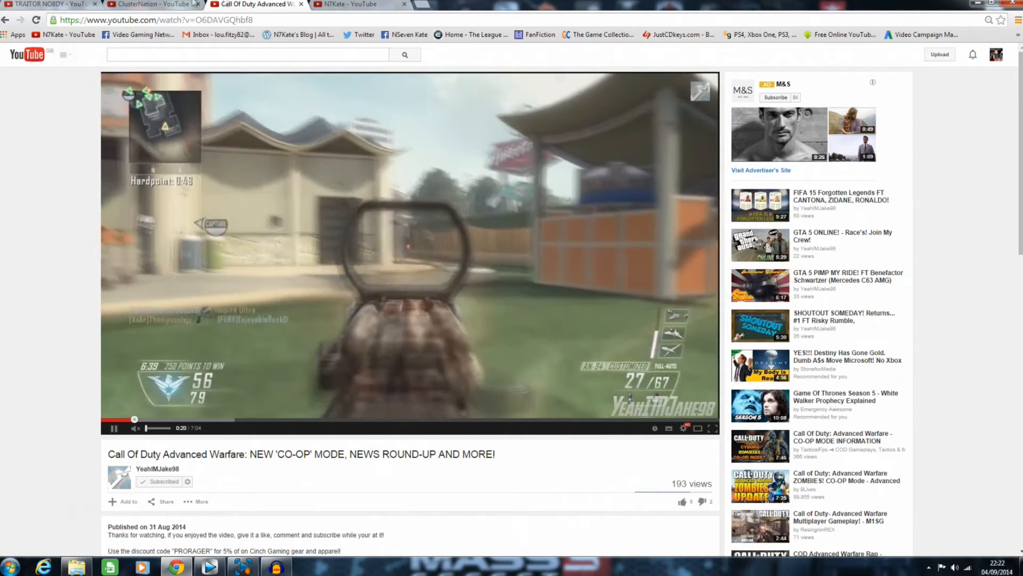
left_click(156, 469)
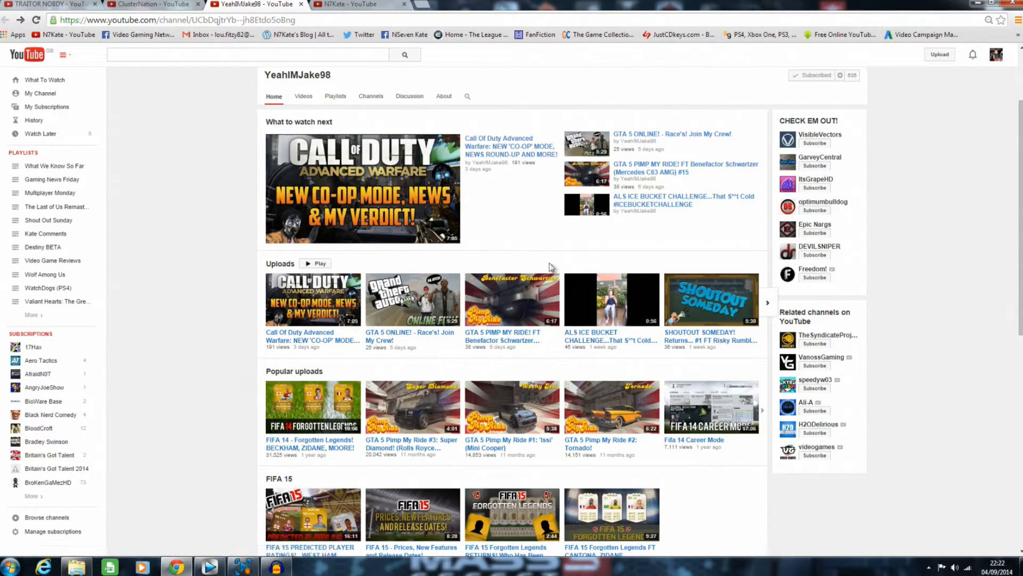
scroll("down", 3)
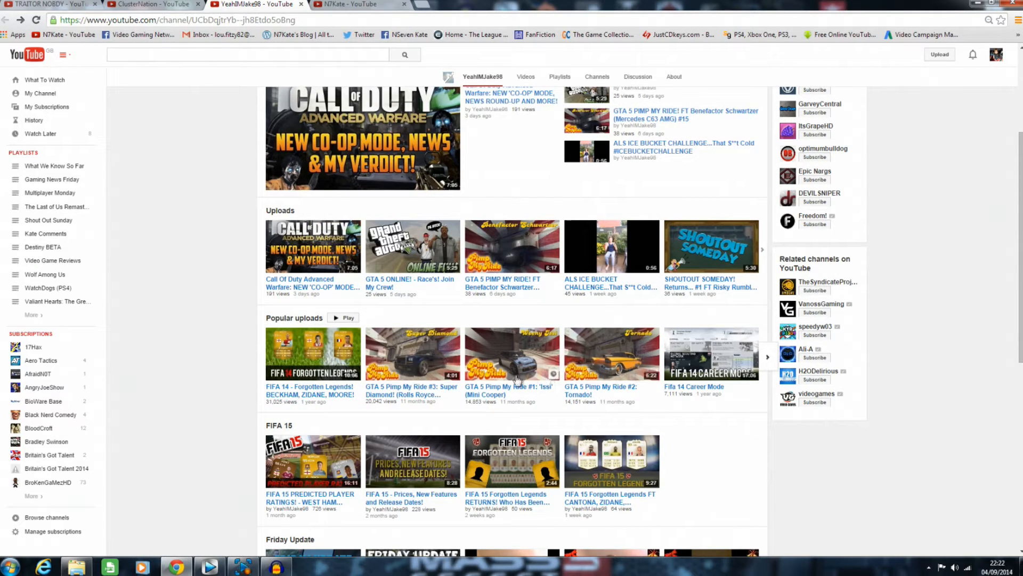
scroll("down", 3)
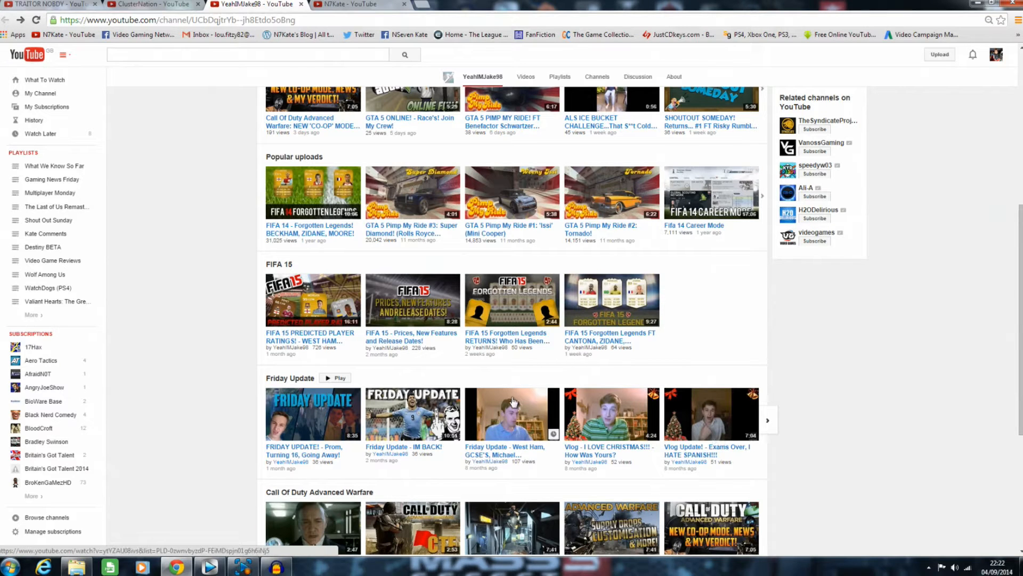
scroll("down", 3)
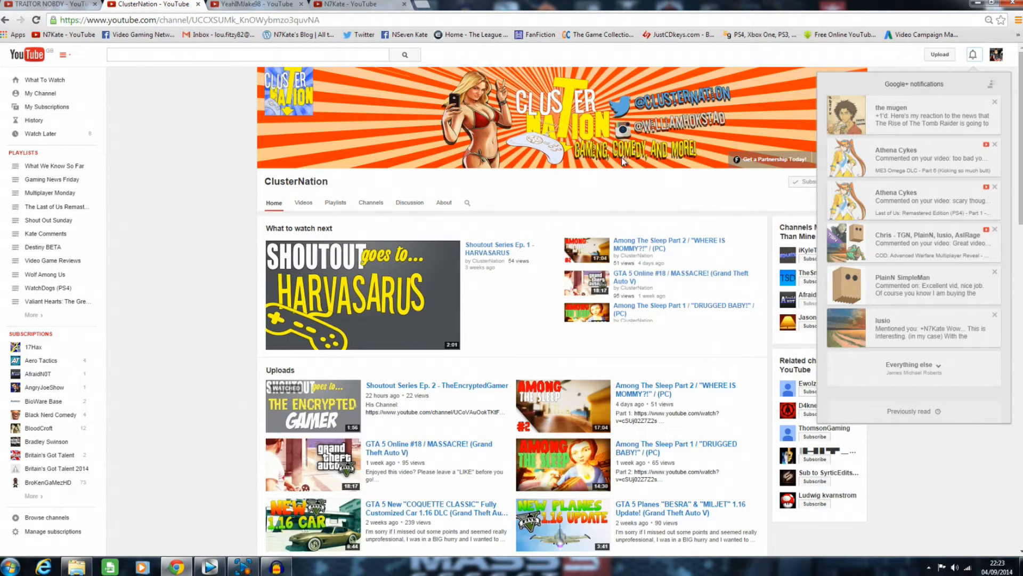
mouse_move(640, 220)
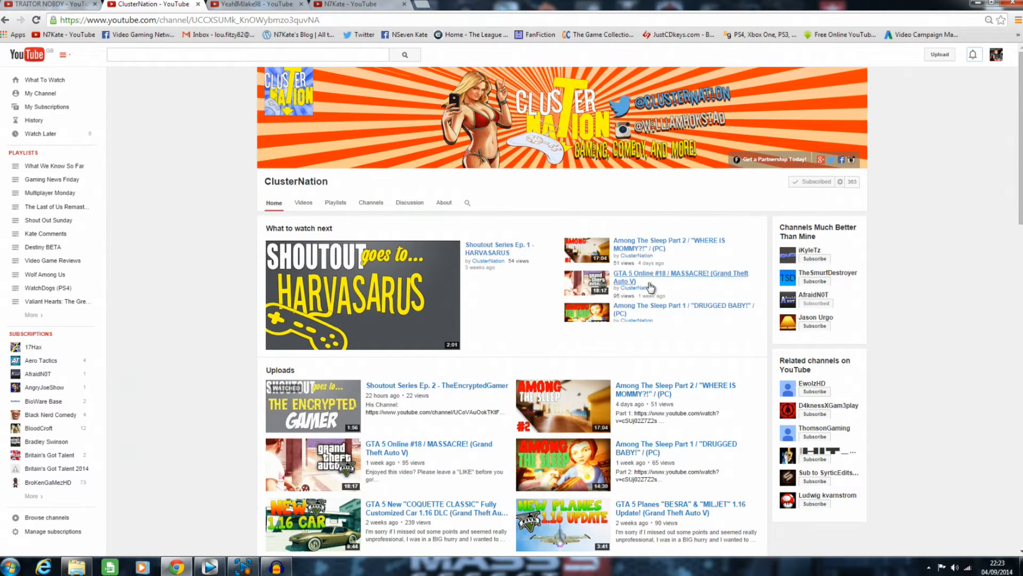
mouse_move(652, 287)
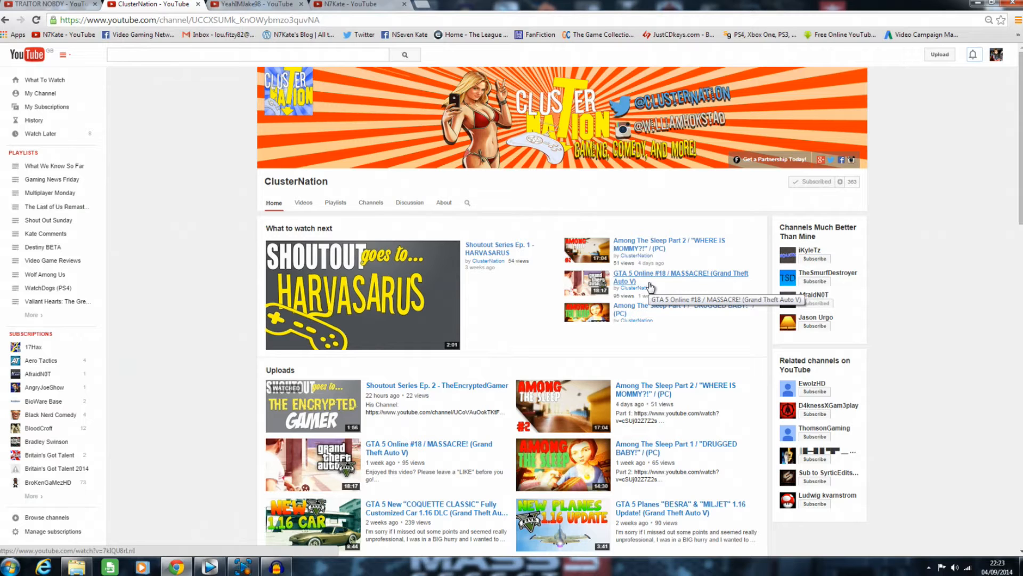
Scroll down the ClusterNation Home tab to the Grand Theft Auto 5 Online playlist section
scroll("down", 3)
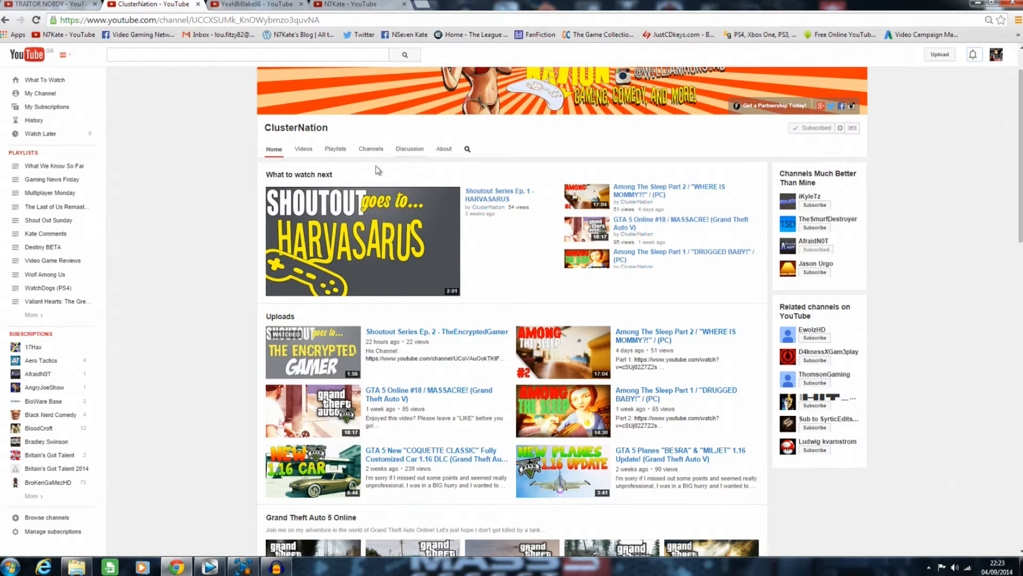
mouse_move(475, 305)
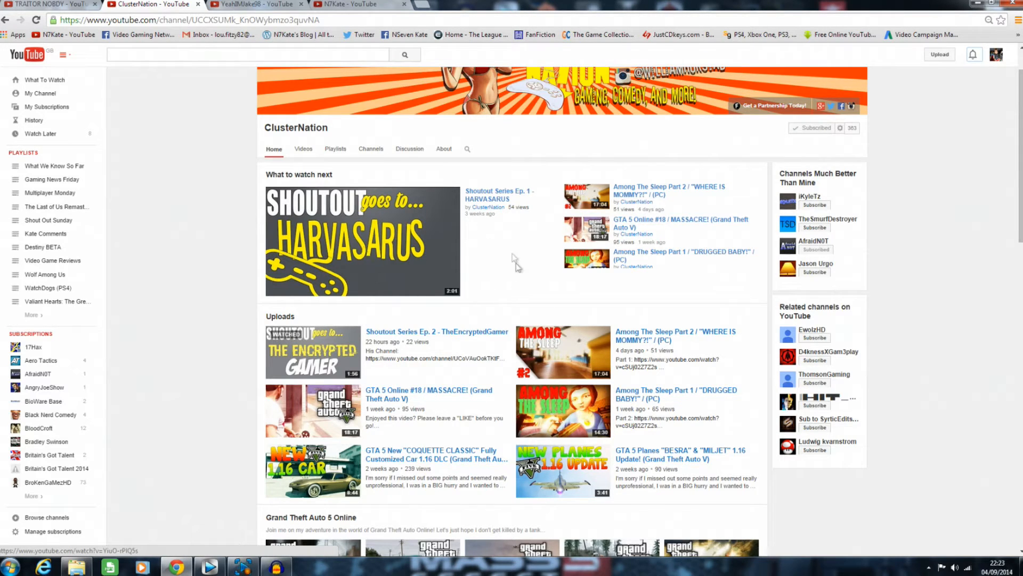
mouse_move(378, 238)
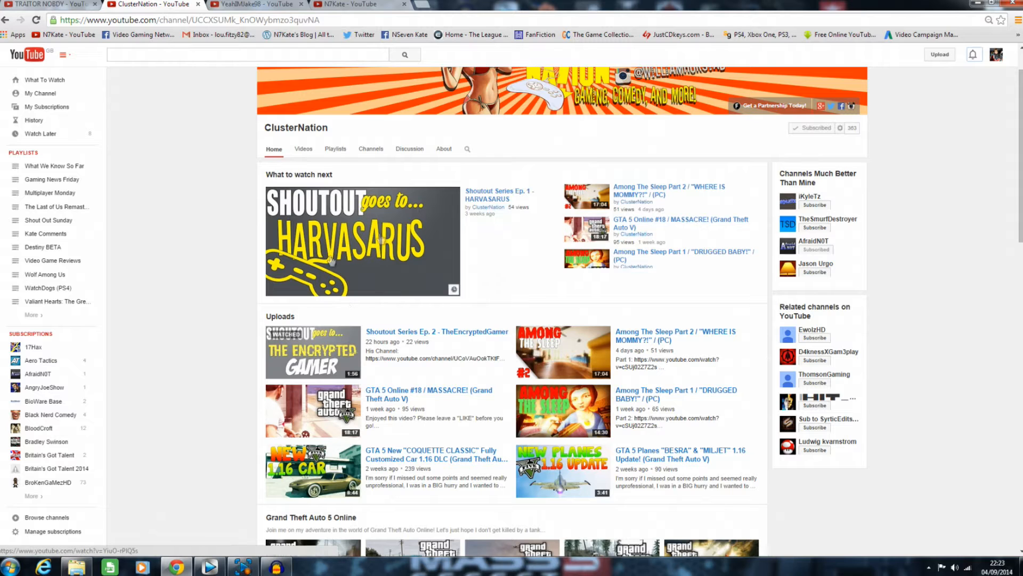
scroll("down", 3)
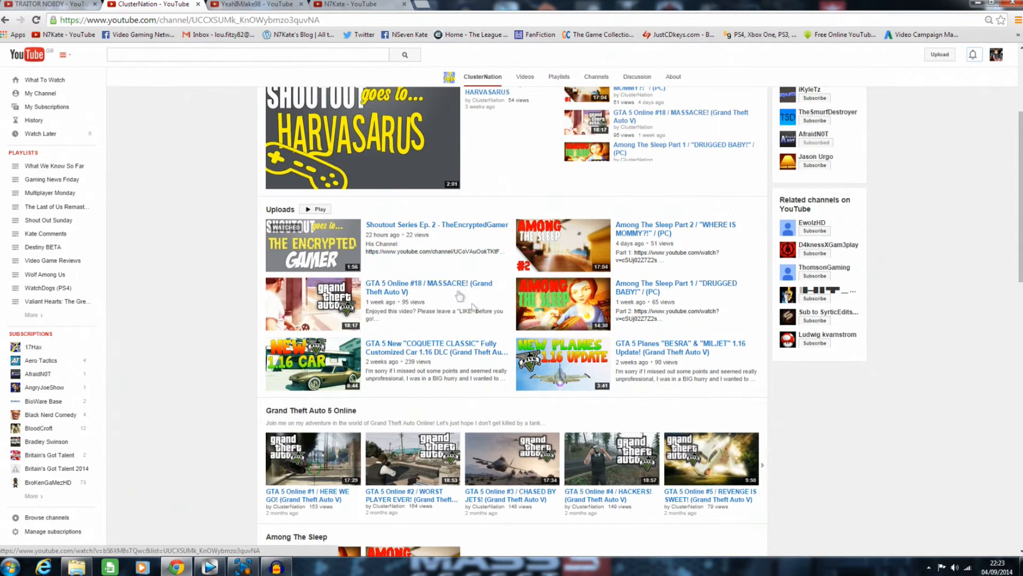
scroll("down", 3)
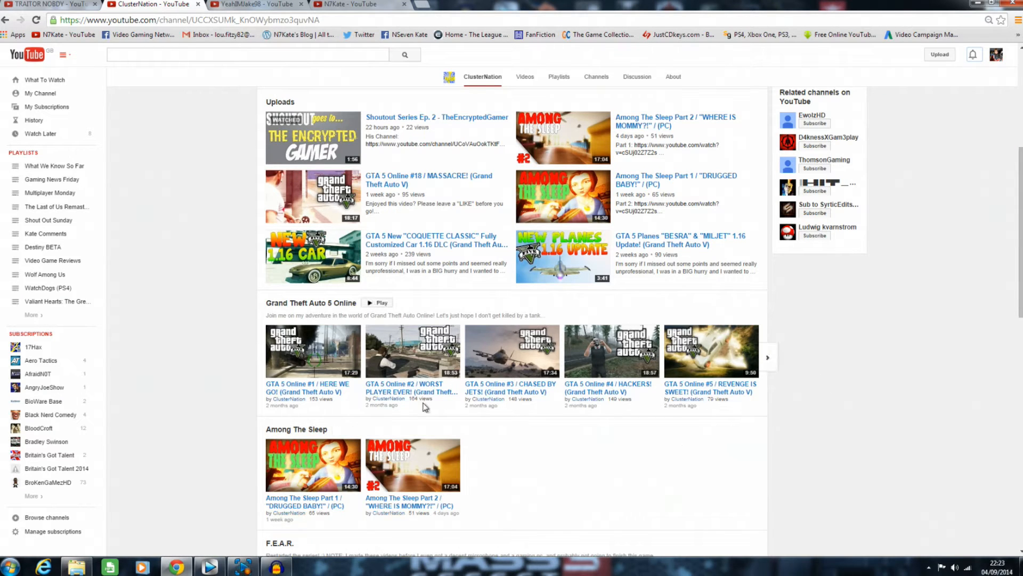
mouse_move(324, 399)
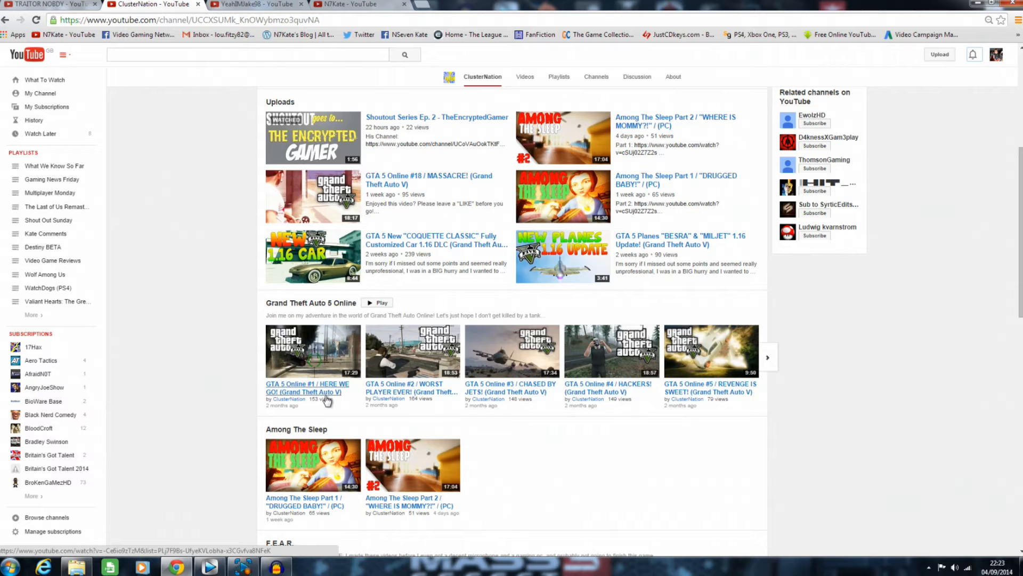
mouse_move(728, 417)
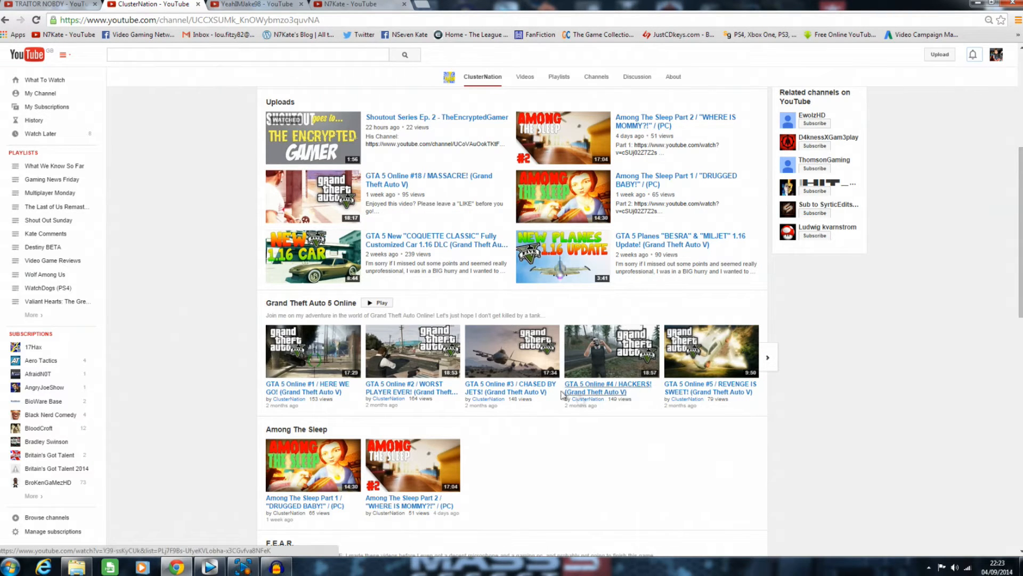
scroll("down", 3)
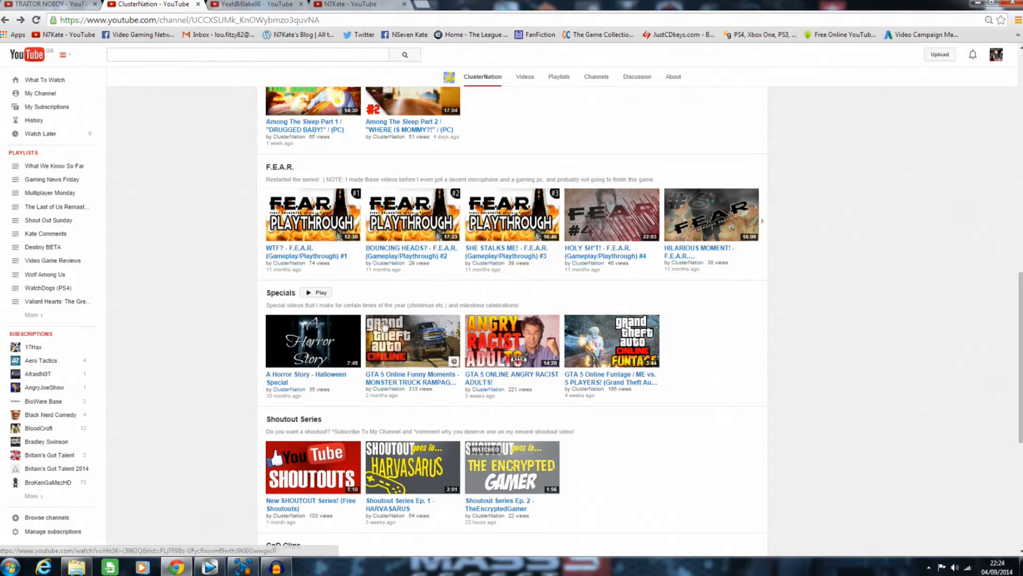
scroll("down", 3)
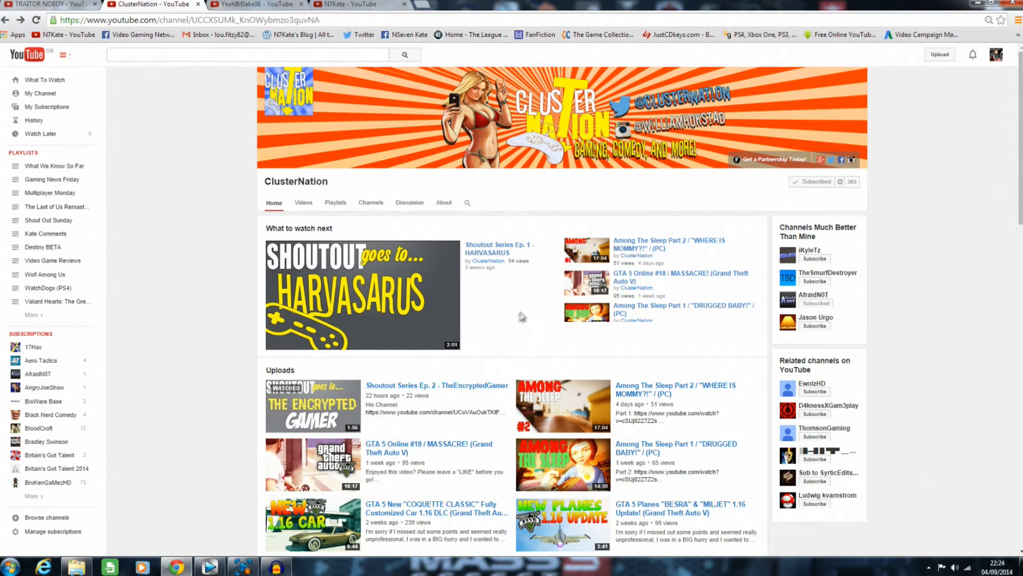
mouse_move(513, 327)
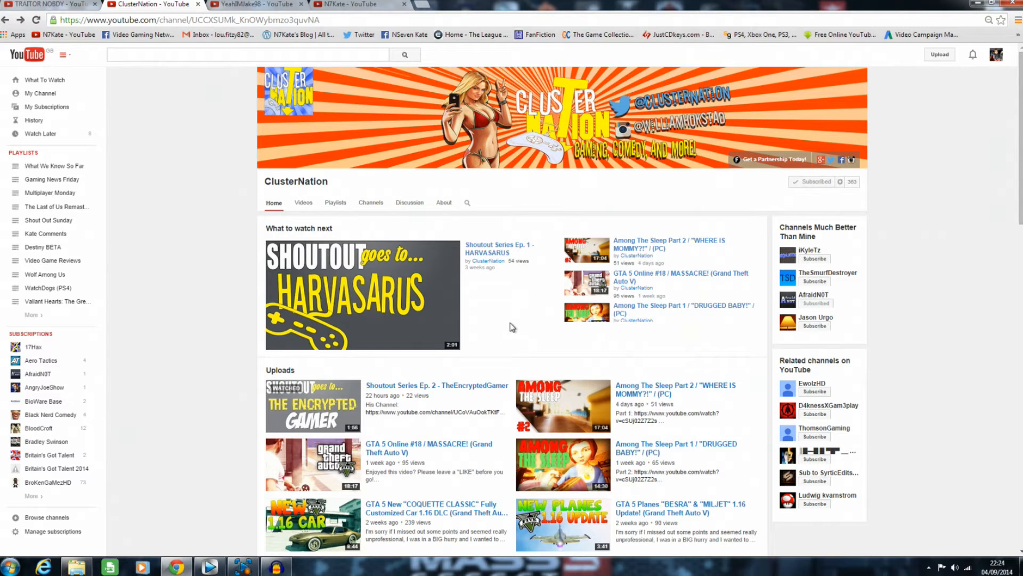
mouse_move(716, 218)
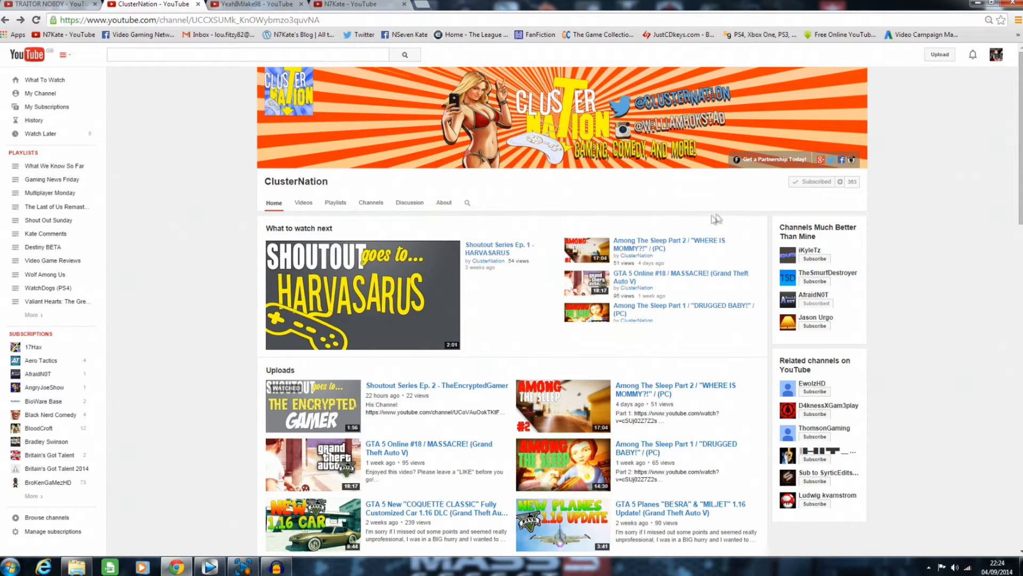
mouse_move(590, 288)
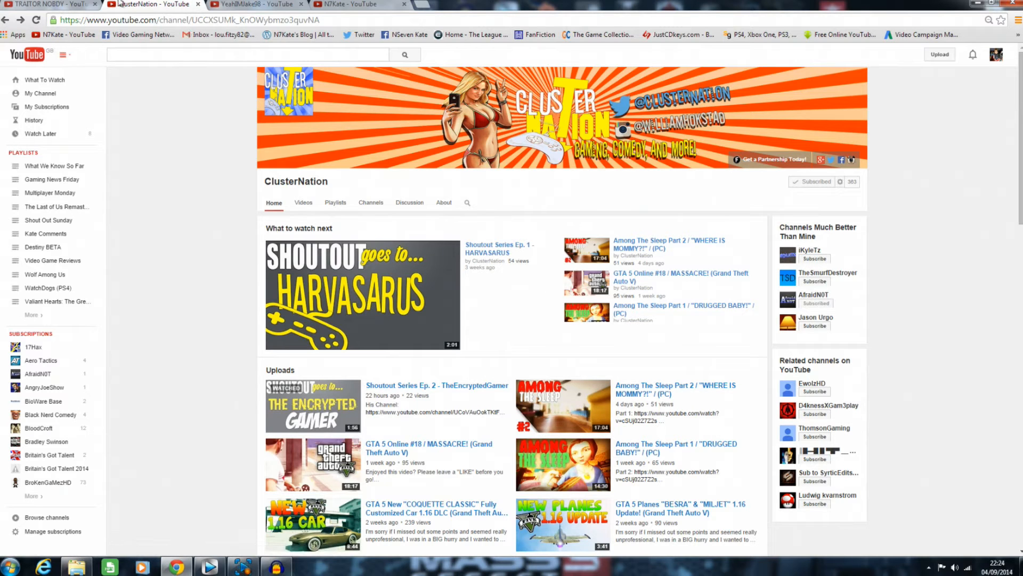
left_click(49, 4)
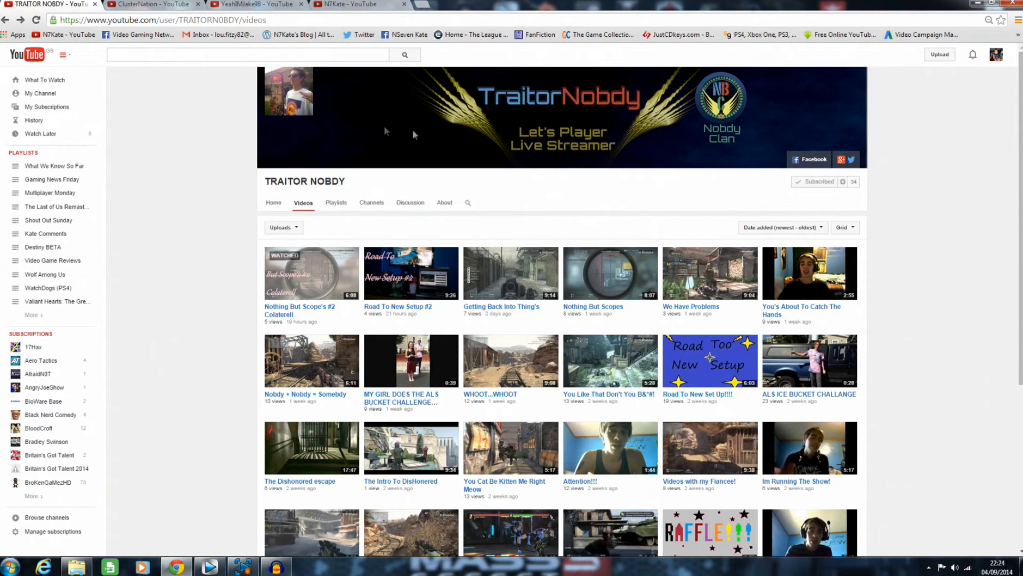
mouse_move(484, 197)
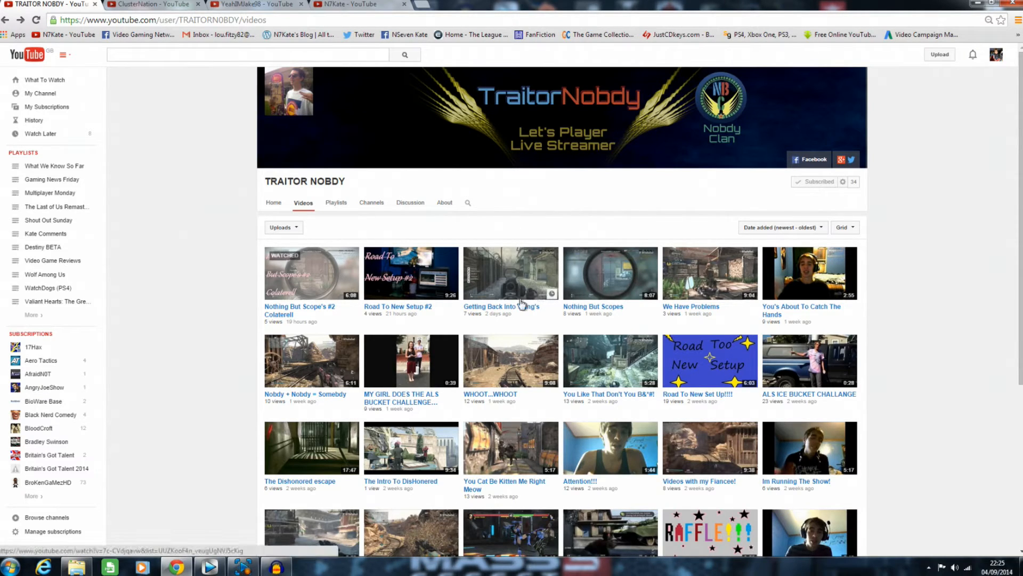
mouse_move(519, 388)
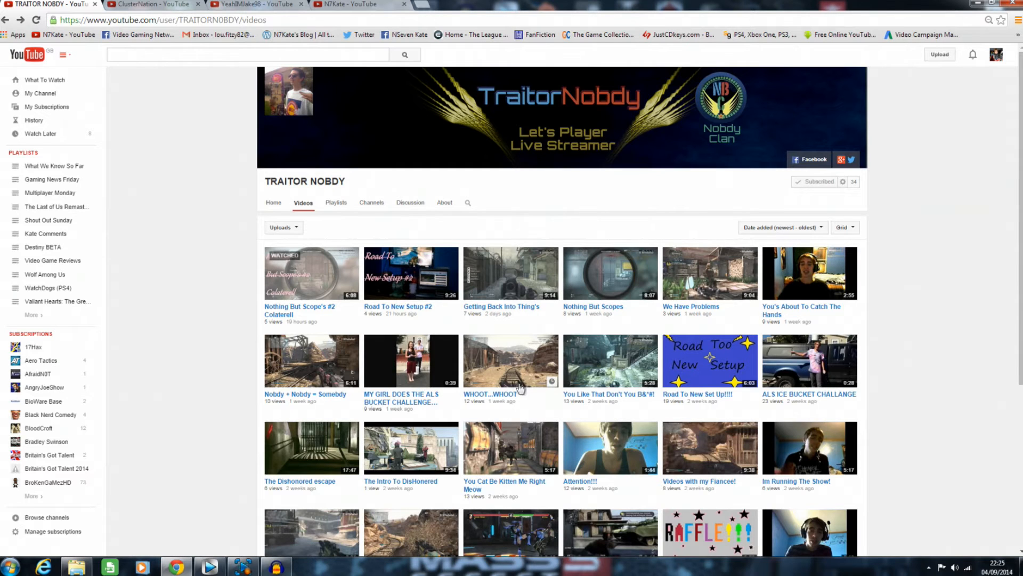
scroll("down", 3)
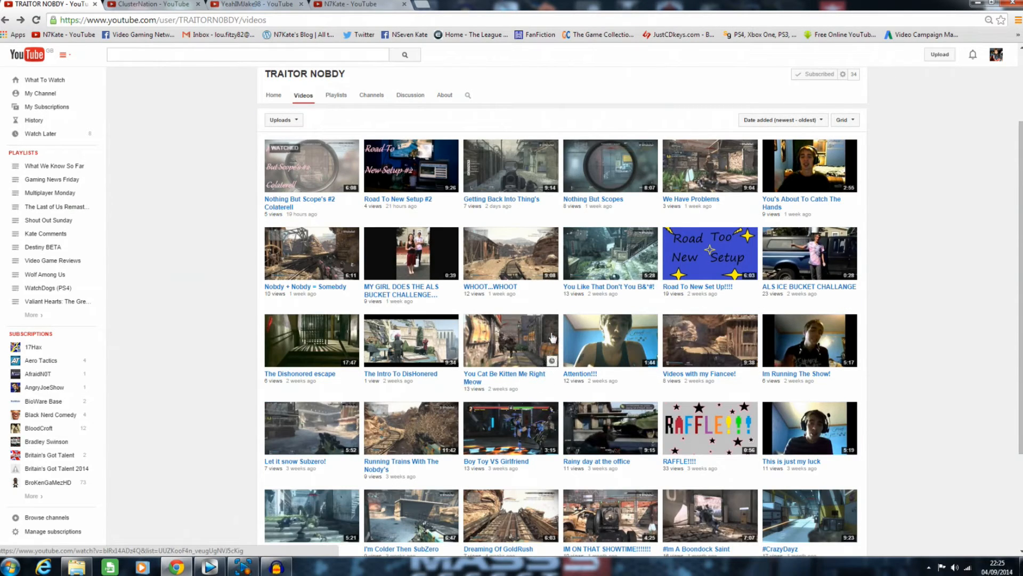
mouse_move(544, 345)
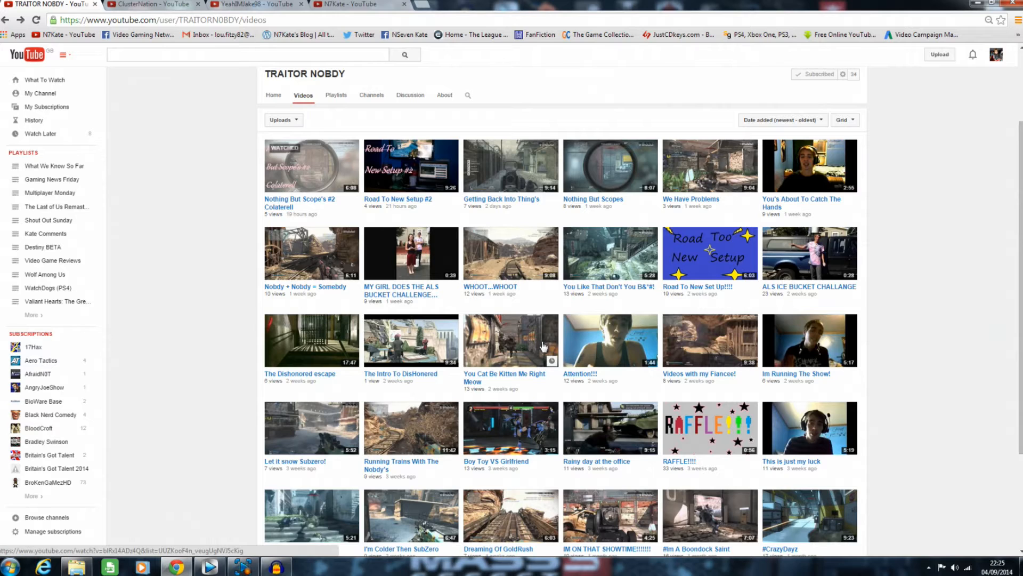
mouse_move(544, 353)
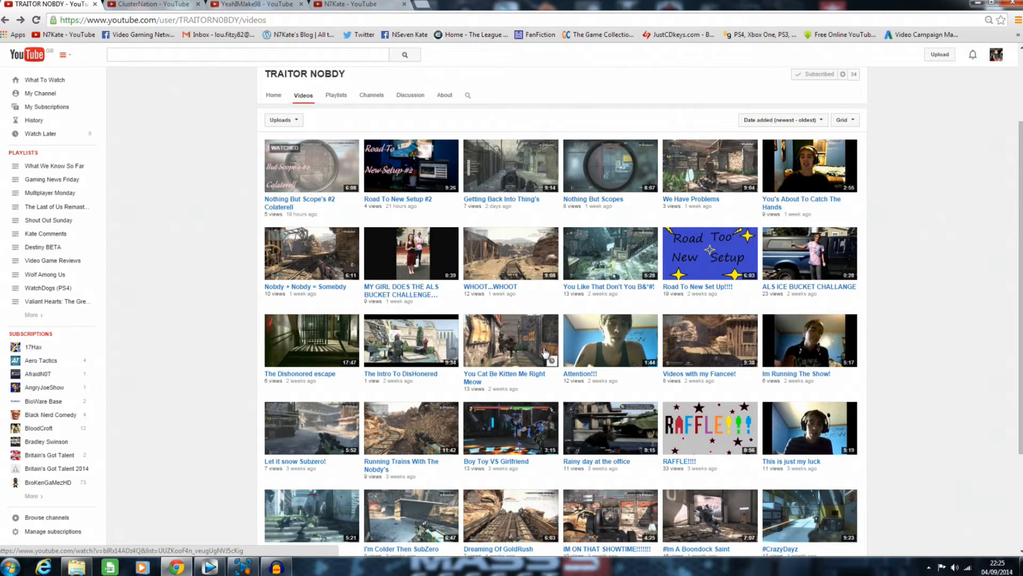
mouse_move(610, 424)
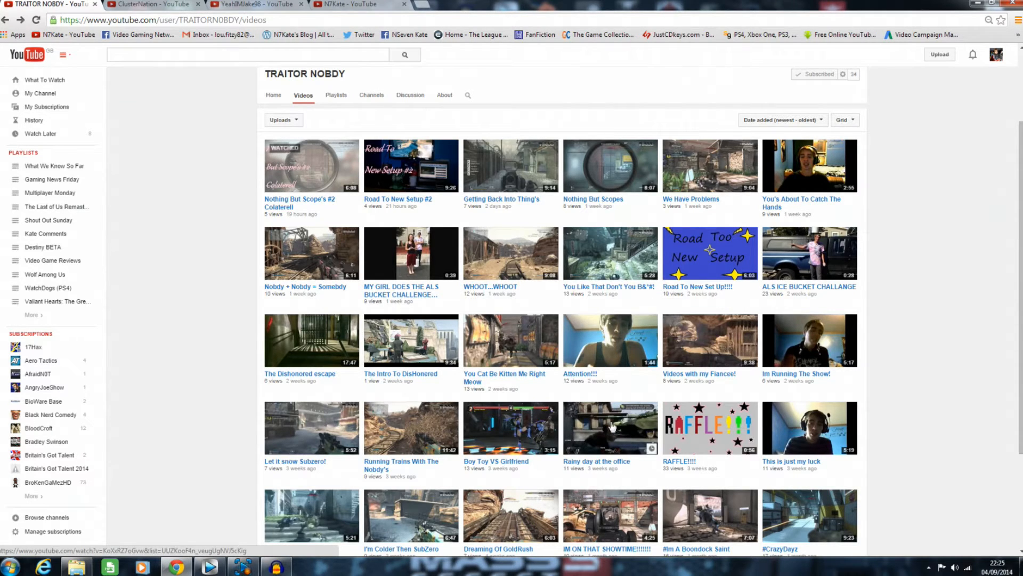
mouse_move(614, 394)
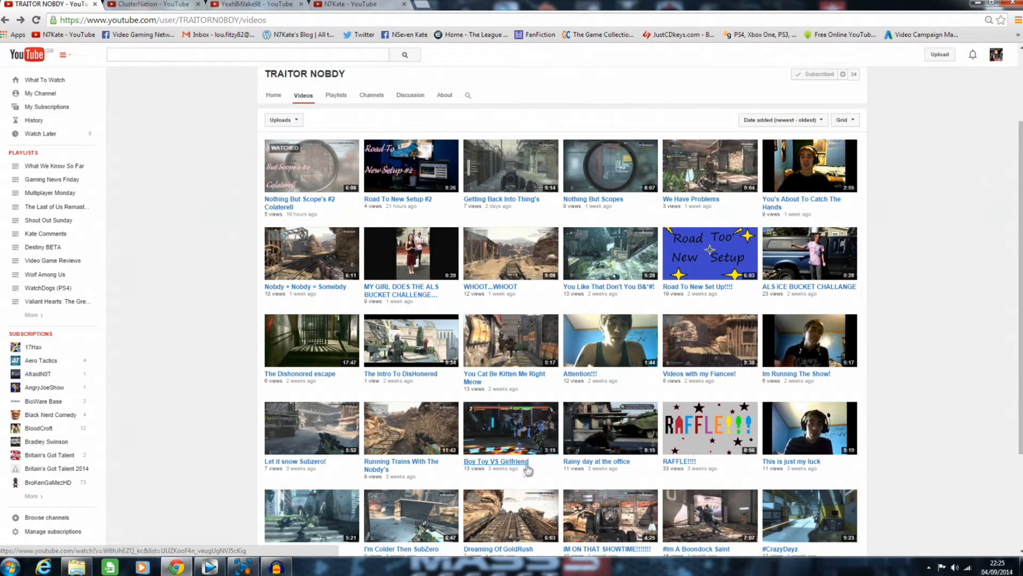
scroll("down", 3)
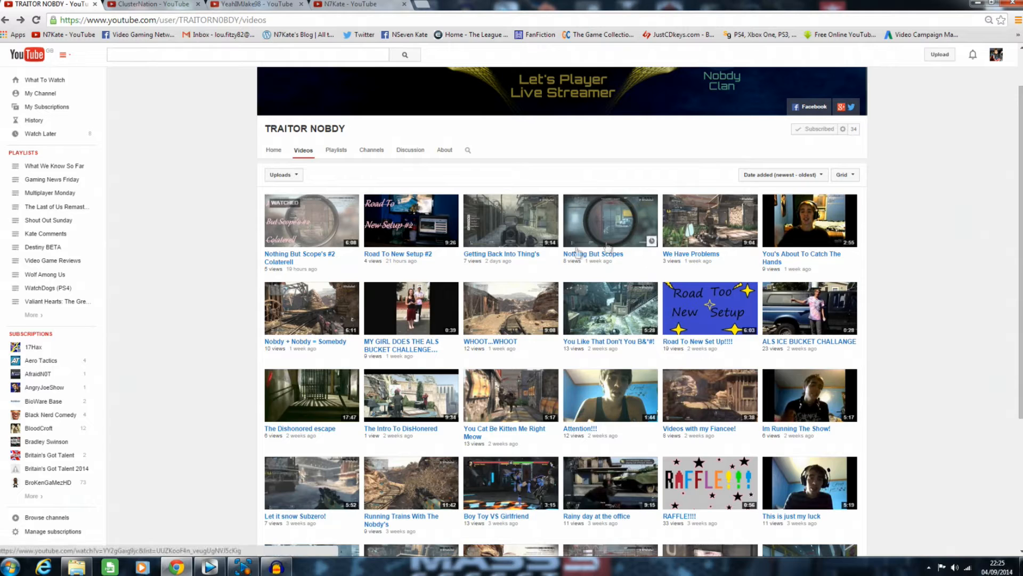
mouse_move(322, 268)
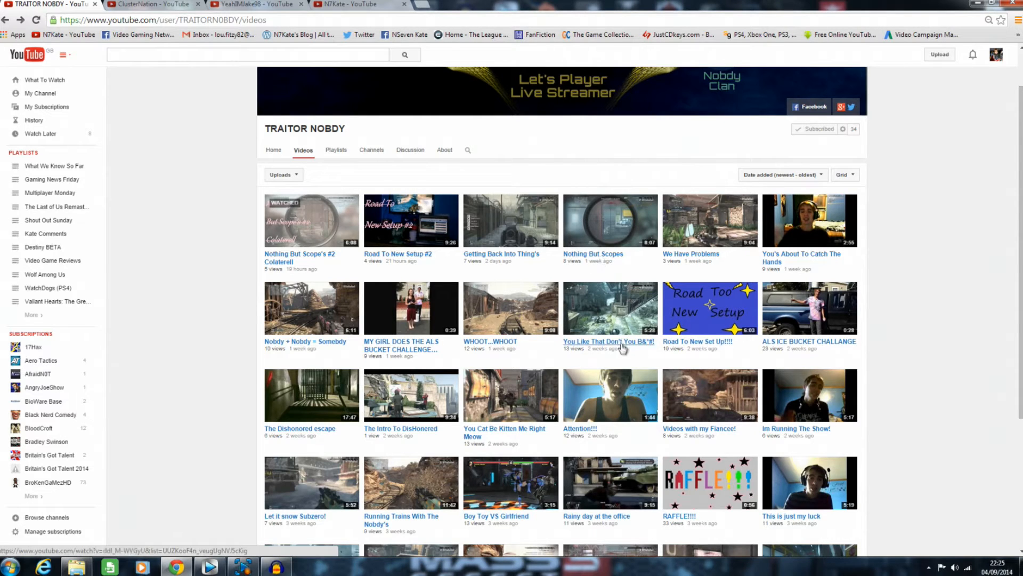
mouse_move(565, 447)
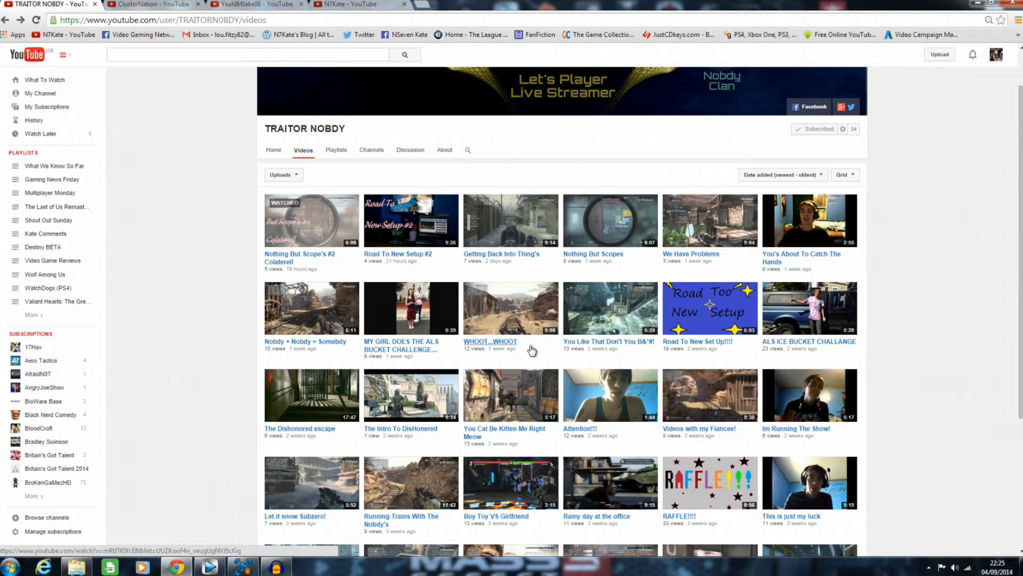
scroll("down", 3)
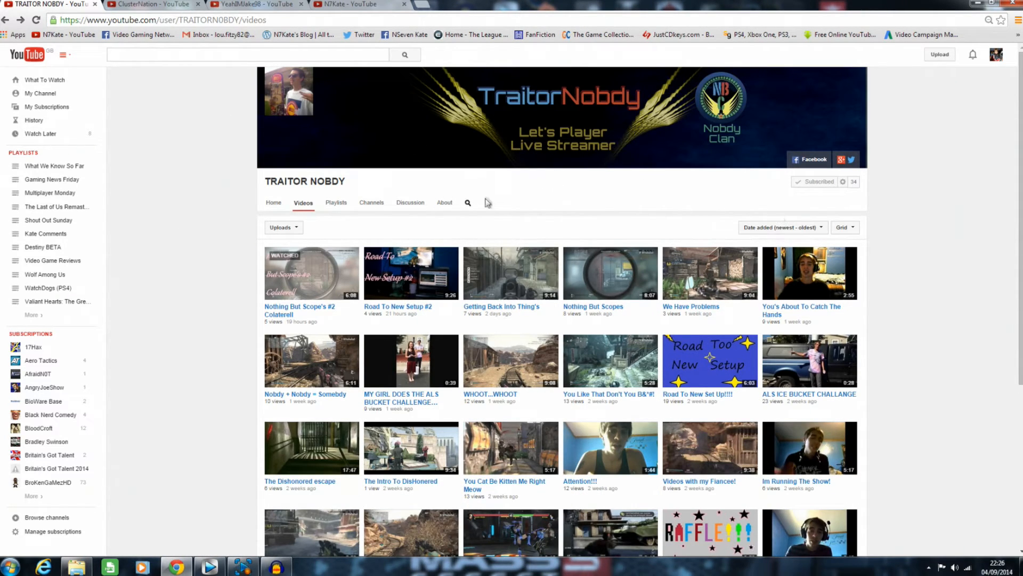
mouse_move(597, 185)
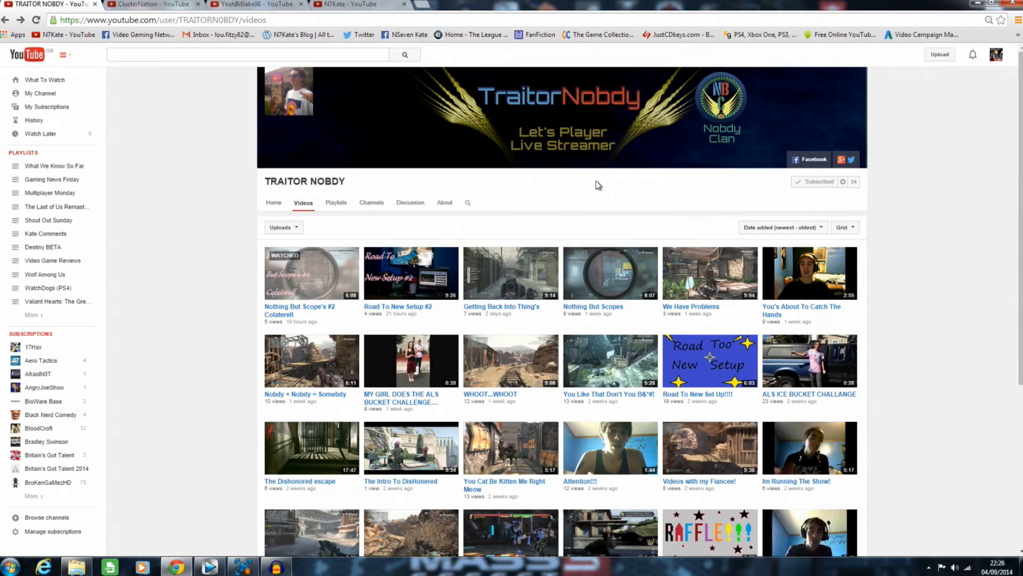
mouse_move(509, 203)
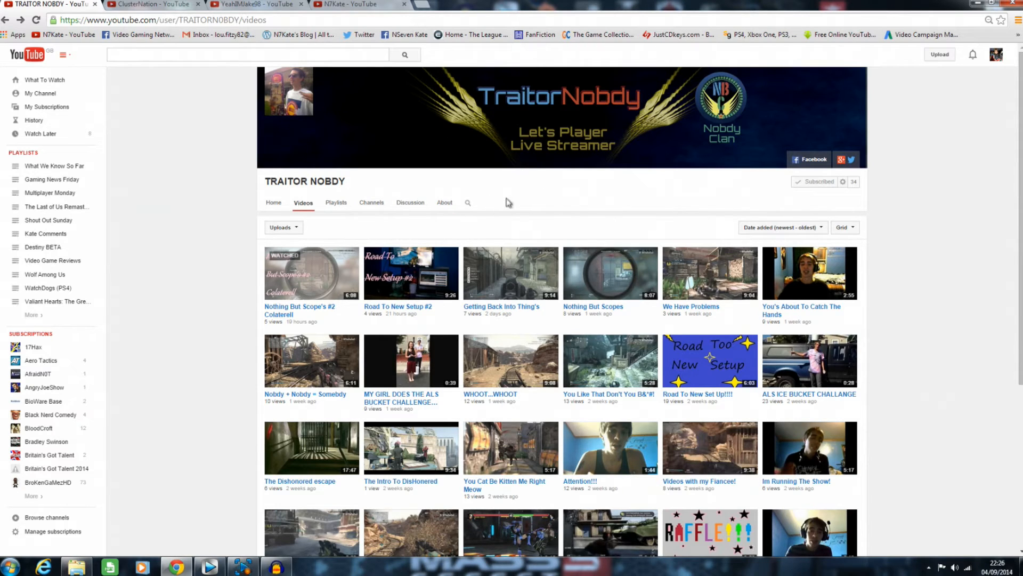
mouse_move(626, 200)
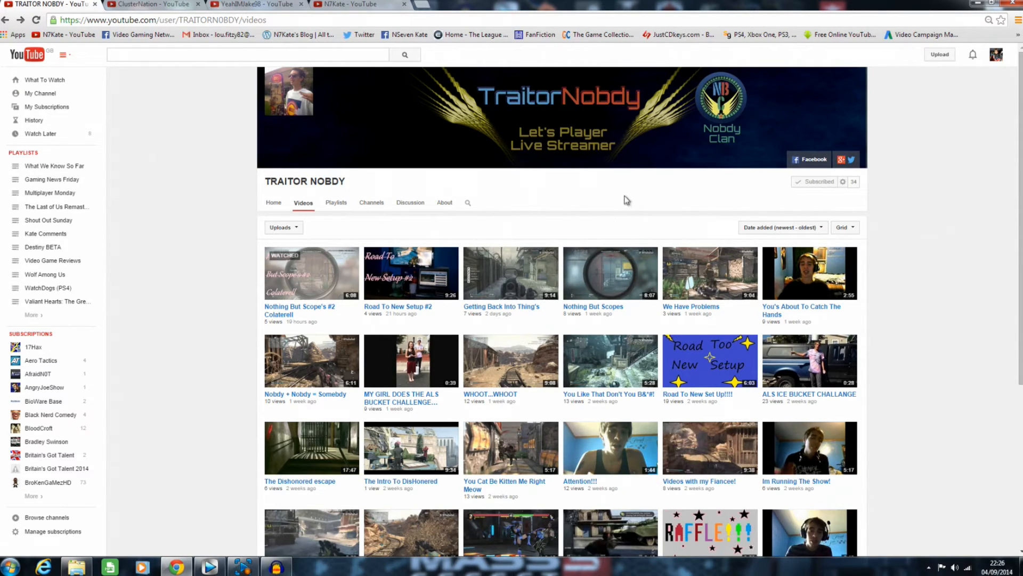
mouse_move(700, 213)
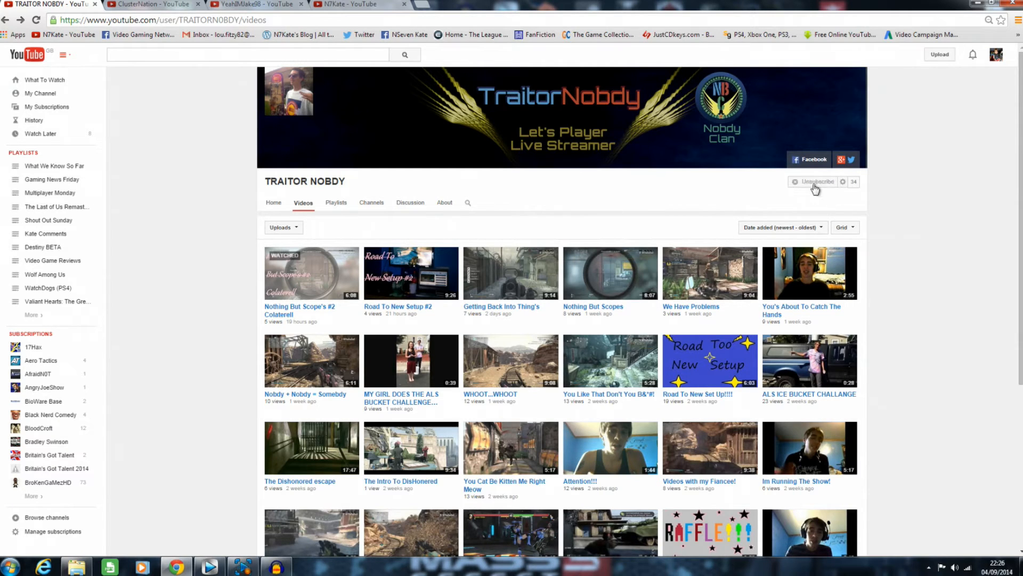
left_click(815, 182)
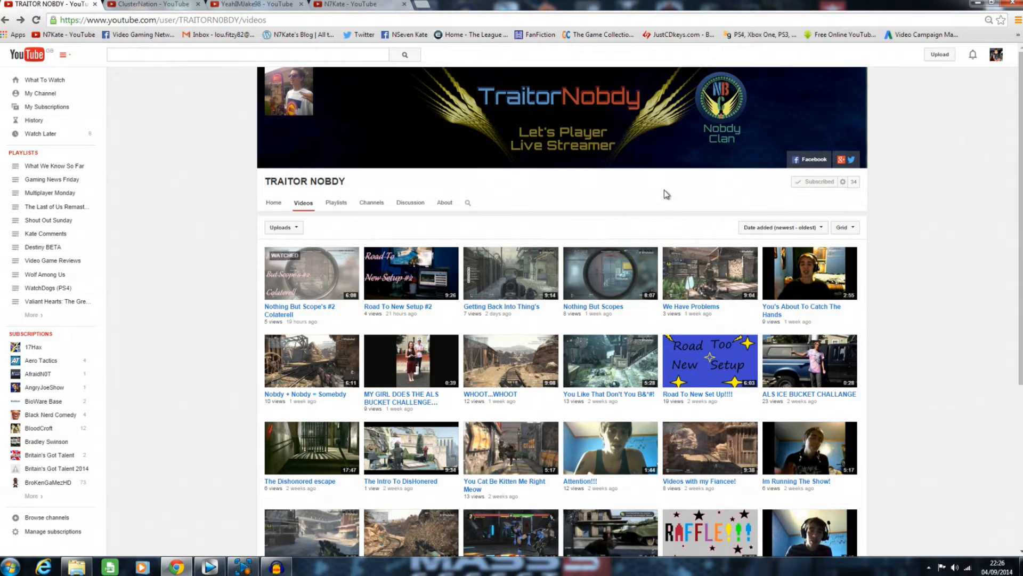
mouse_move(633, 226)
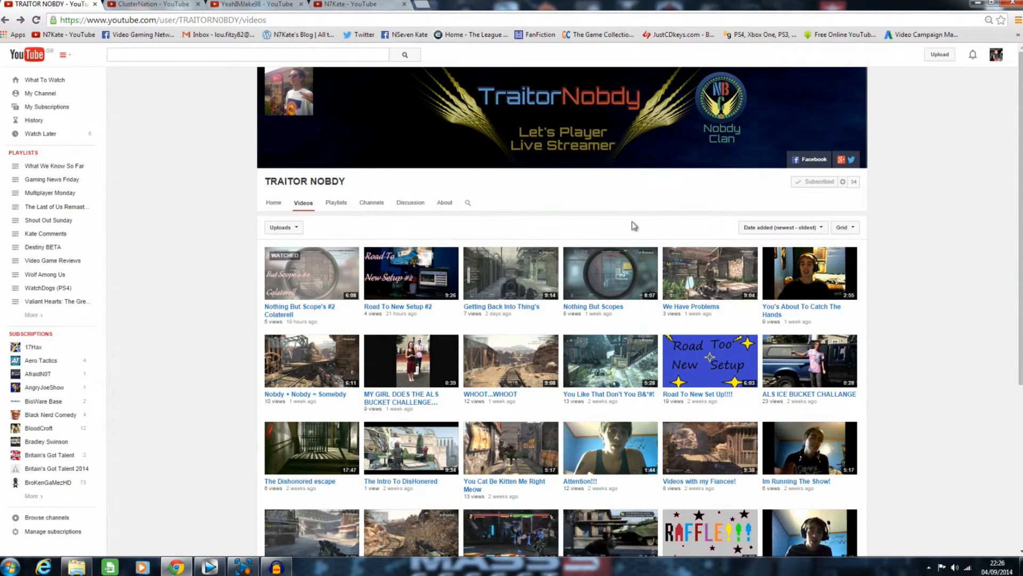
mouse_move(71, 19)
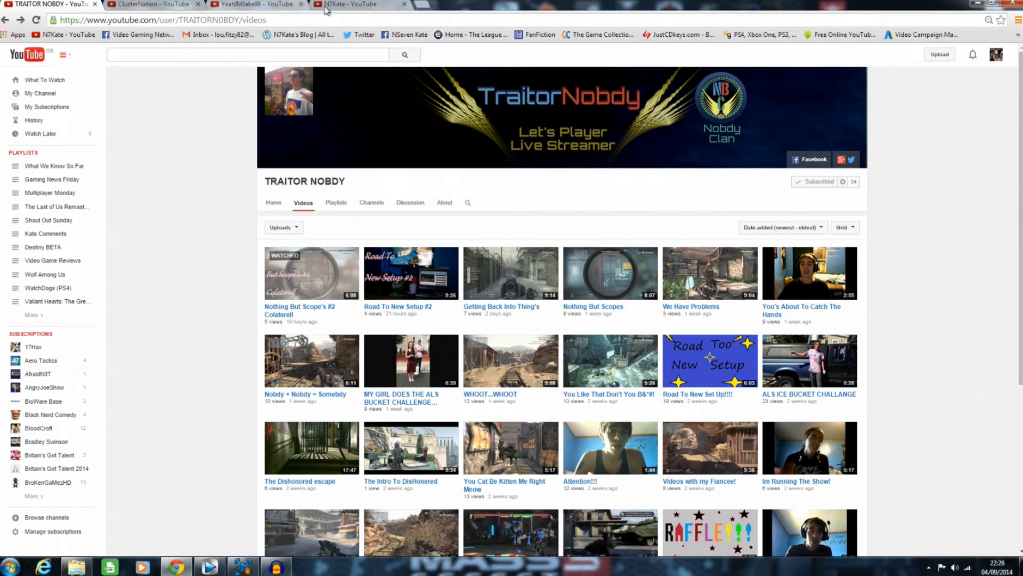
Switch to the Video Gaming Network Facebook group and scroll past its pinned banner post
left_click(457, 4)
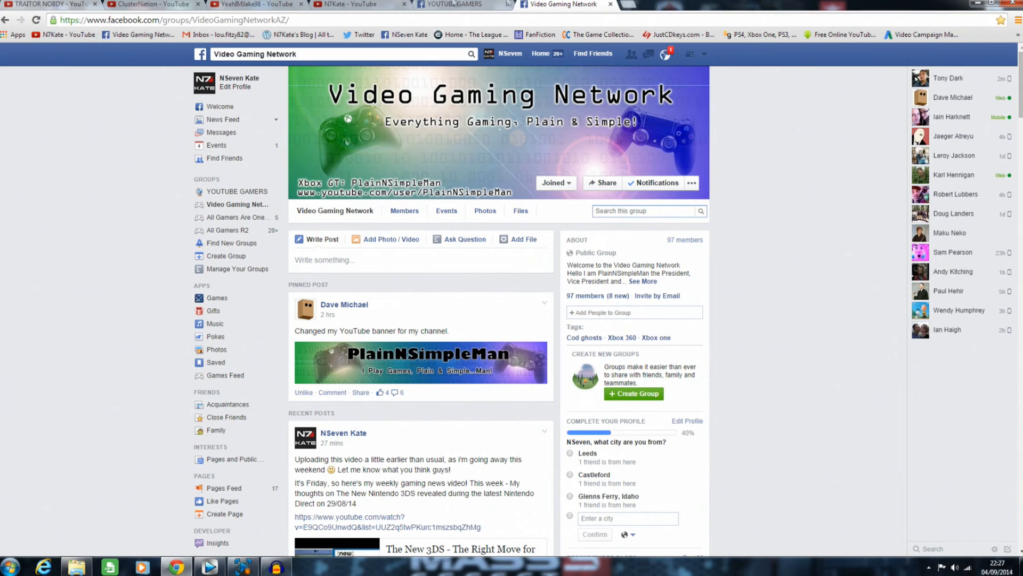
mouse_move(463, 139)
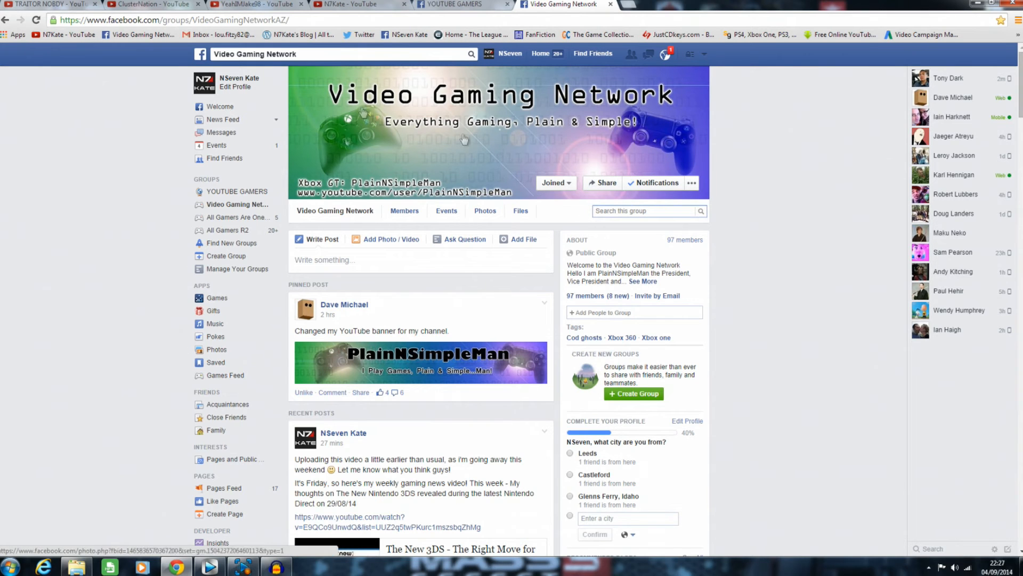
mouse_move(362, 359)
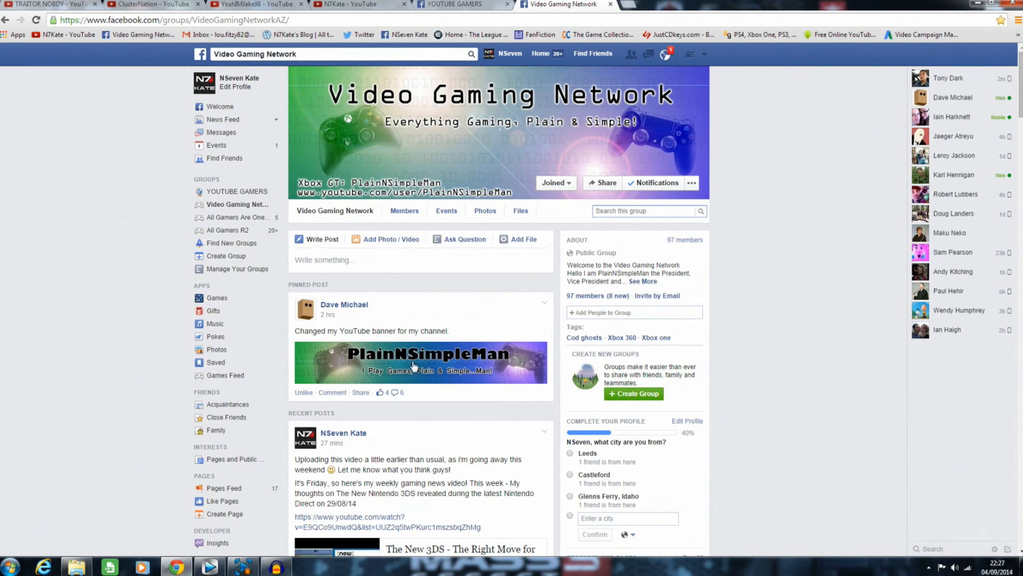
scroll("down", 3)
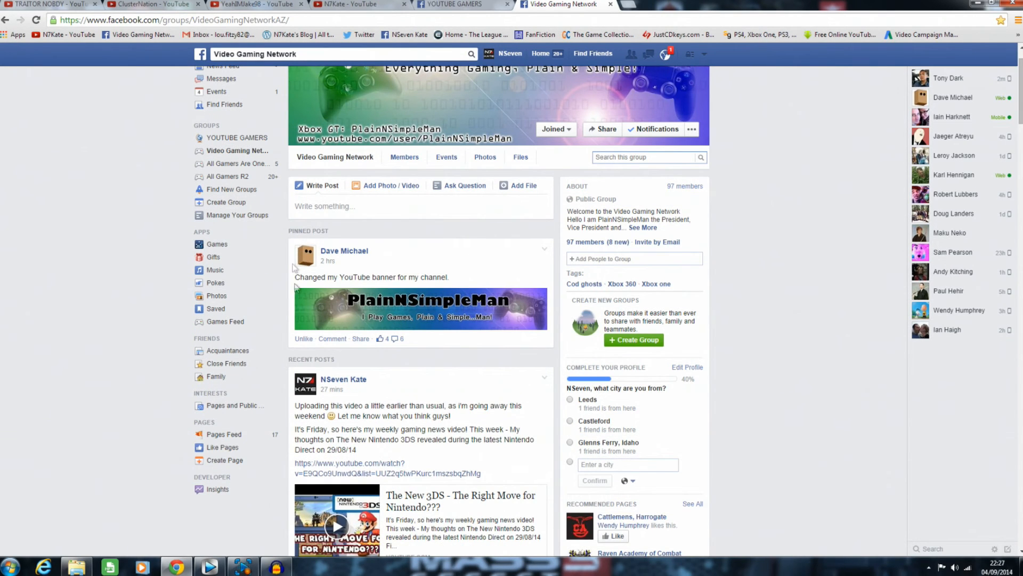
mouse_move(556, 389)
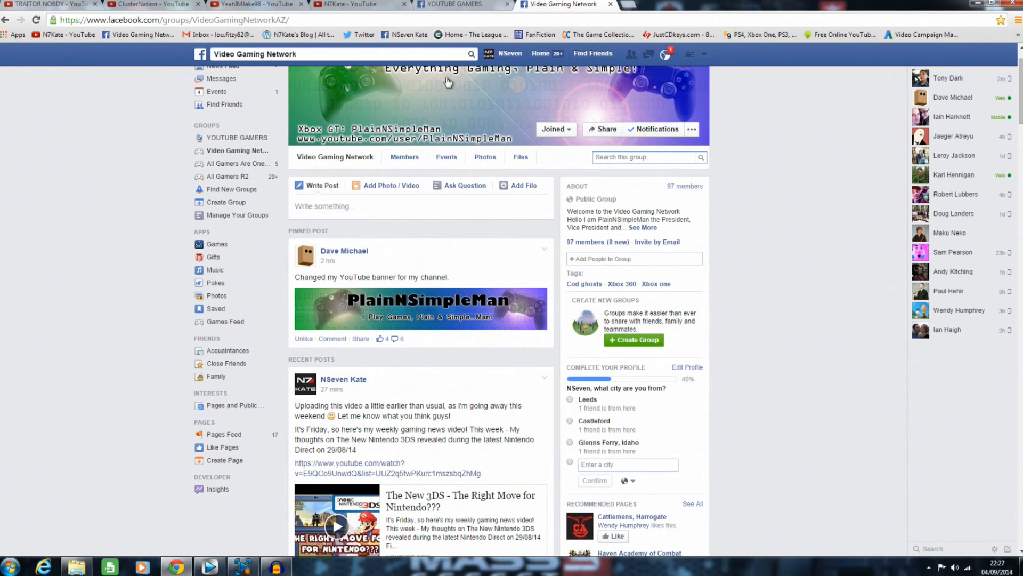
scroll("down", 3)
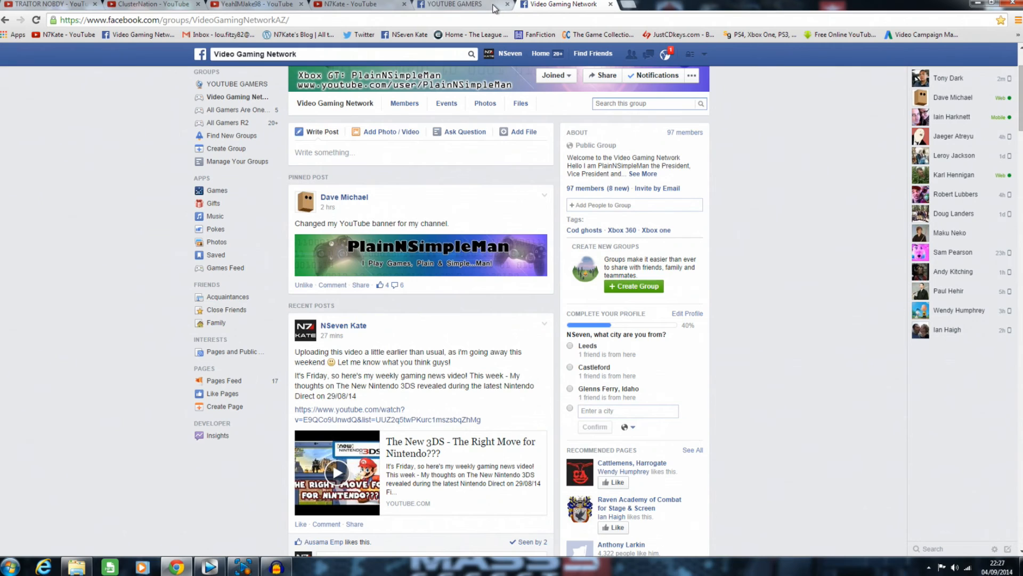
Switch to the YOUTUBE GAMERS Facebook group and scroll down its recent posts feed
left_click(450, 4)
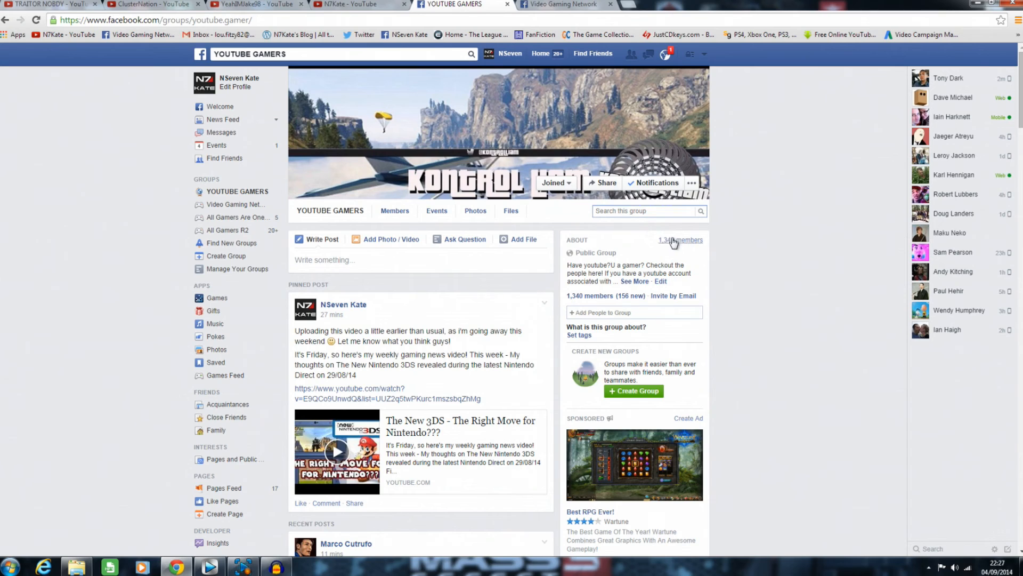
mouse_move(692, 251)
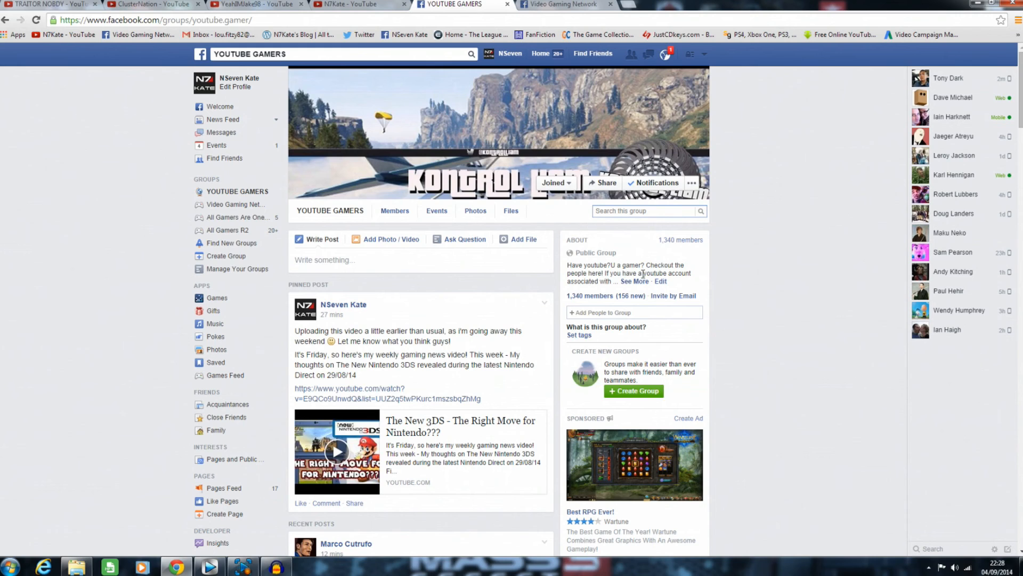
scroll("down", 3)
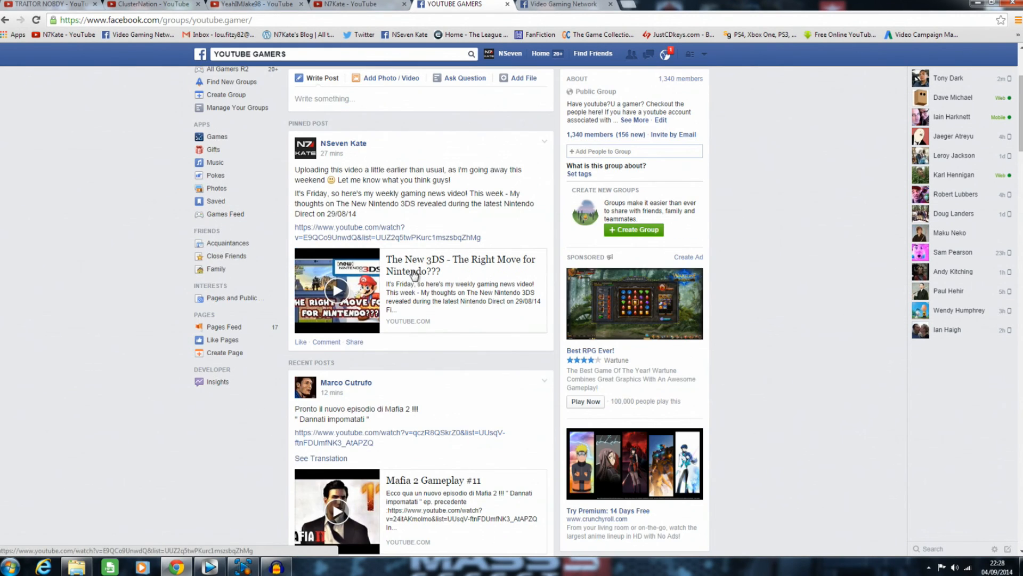
scroll("down", 3)
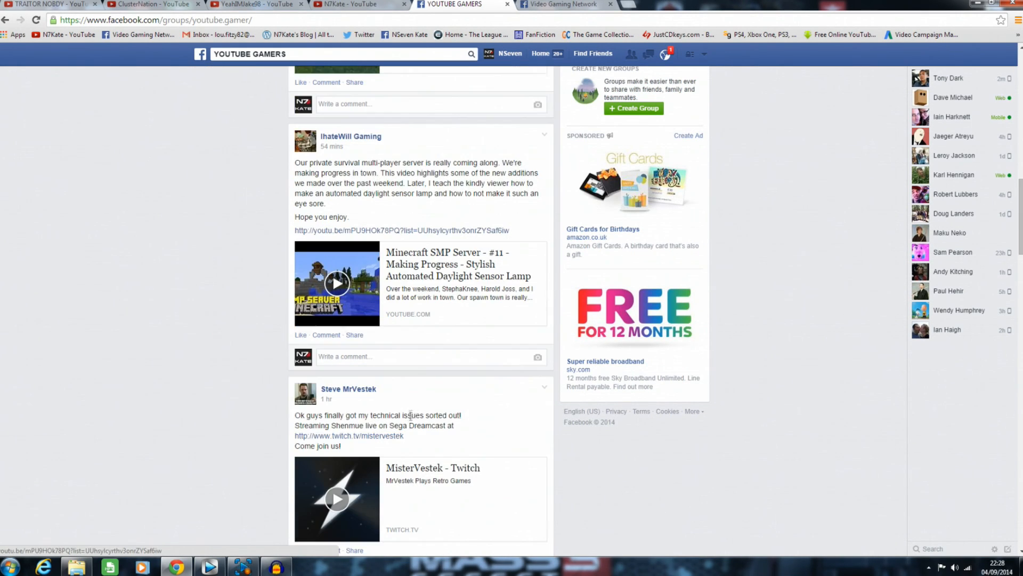